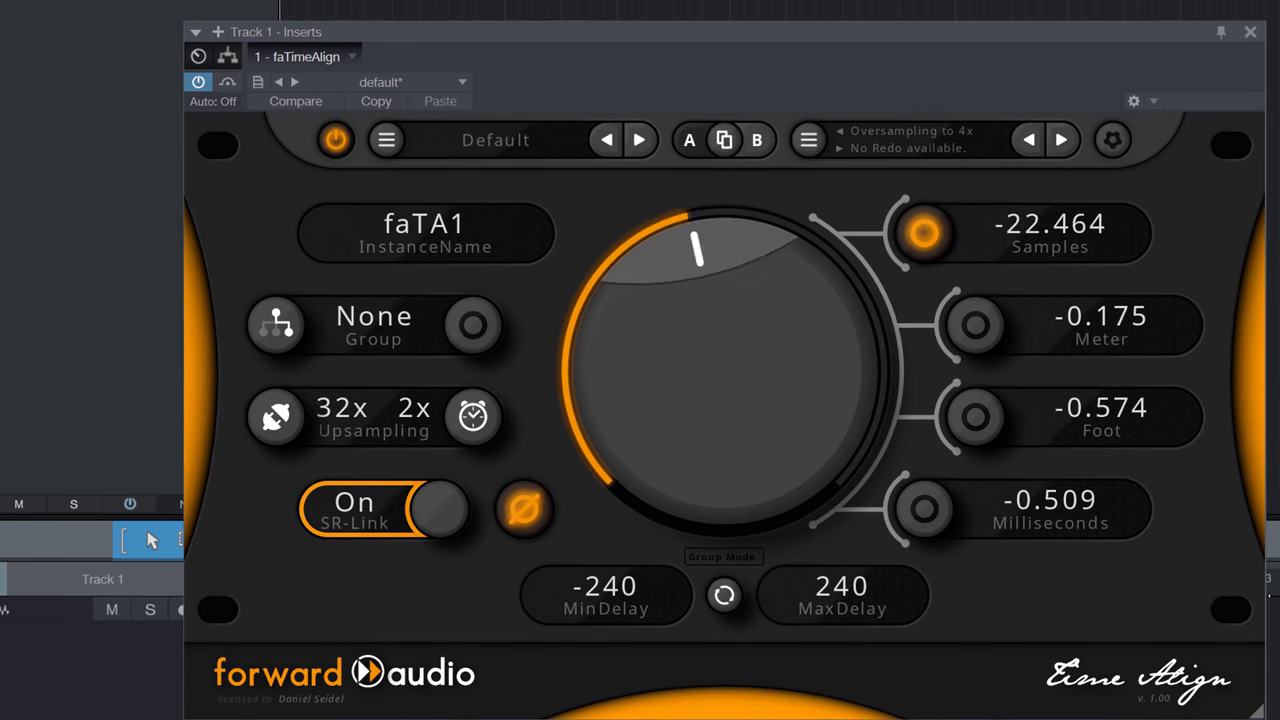
- Shrink the faTimeAlign window by dragging its bottom-right resize corner inward
drag(700, 250, 830, 304)
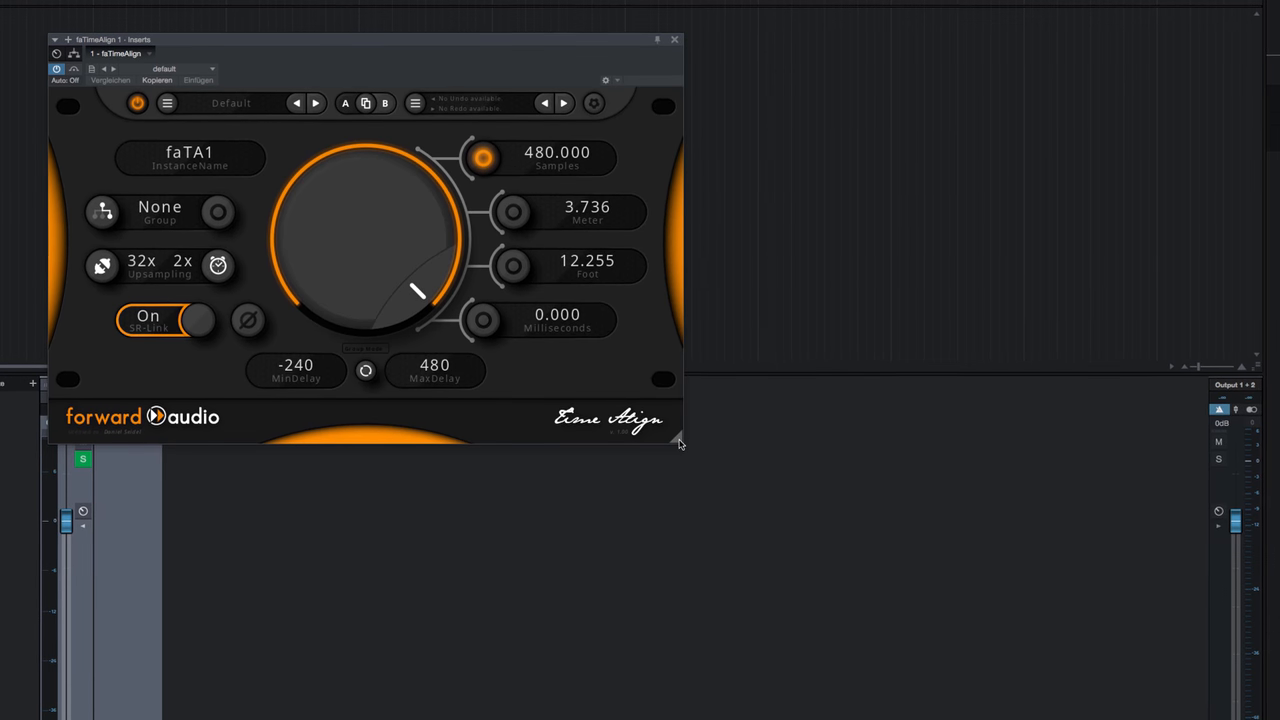
- Shrink the faTimeAlign window slightly, then enlarge it to a much larger size
drag(680, 444, 690, 452)
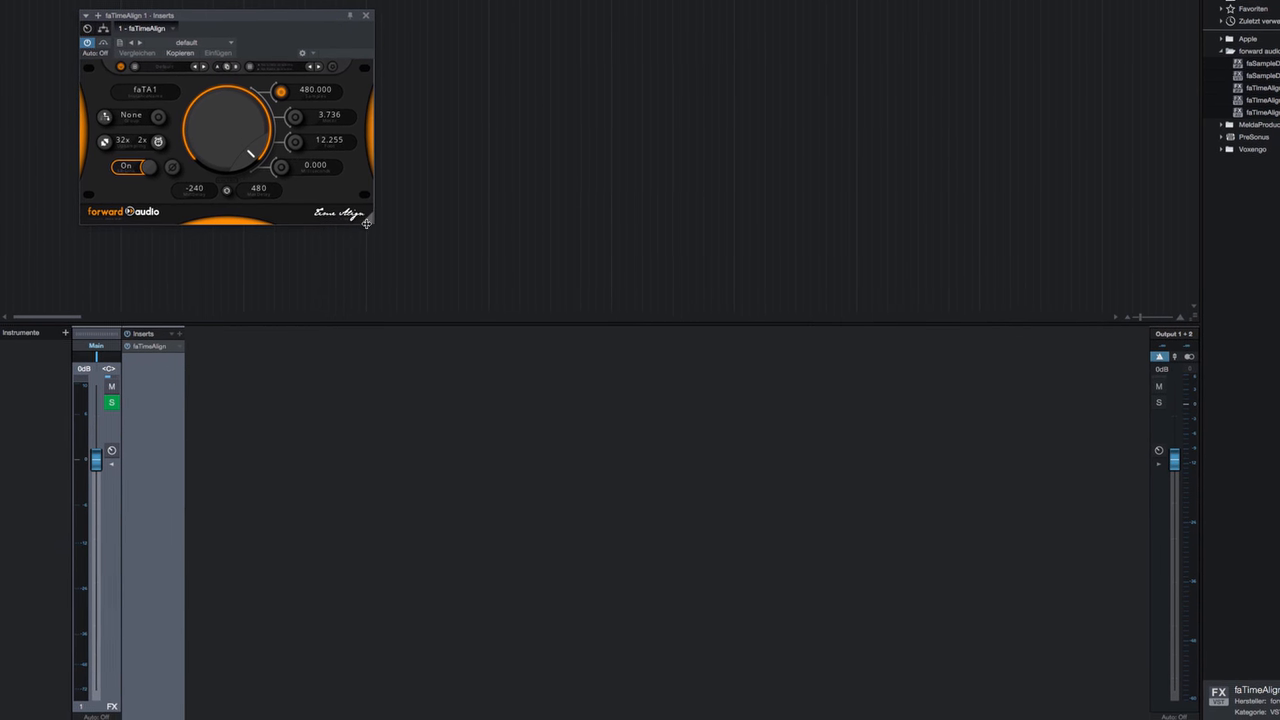
drag(368, 224, 570, 330)
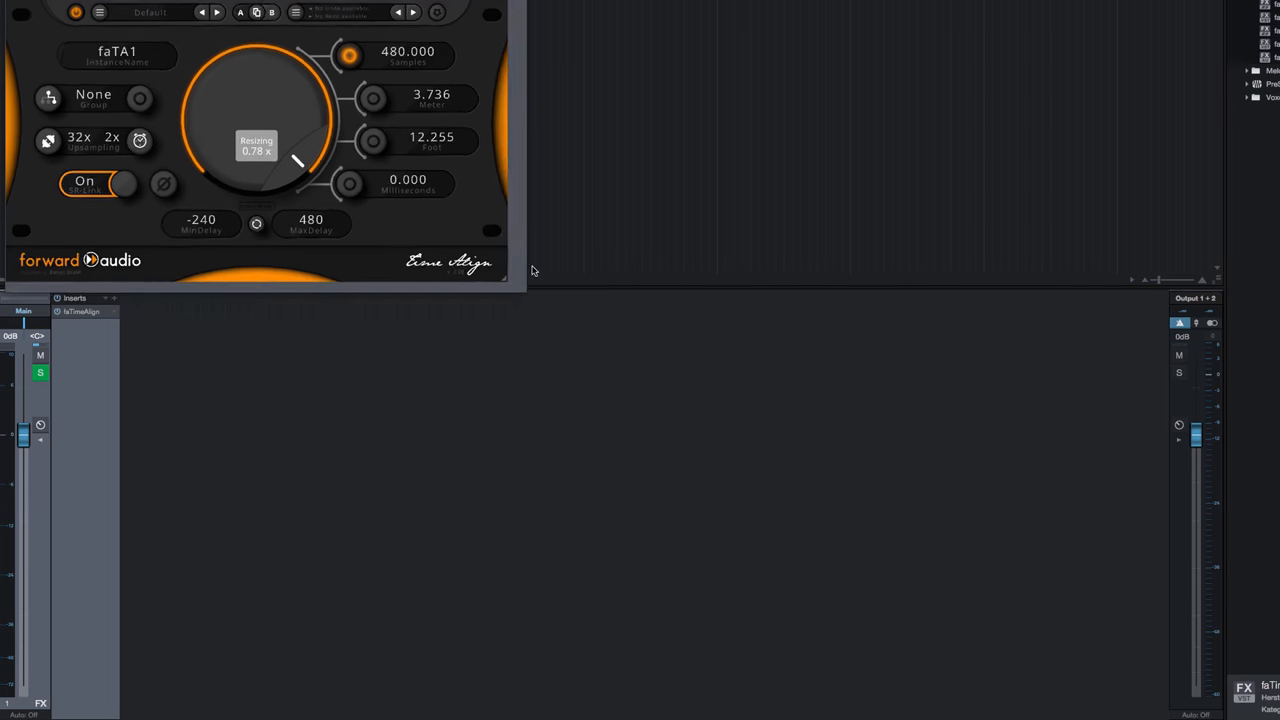
drag(510, 284, 1080, 600)
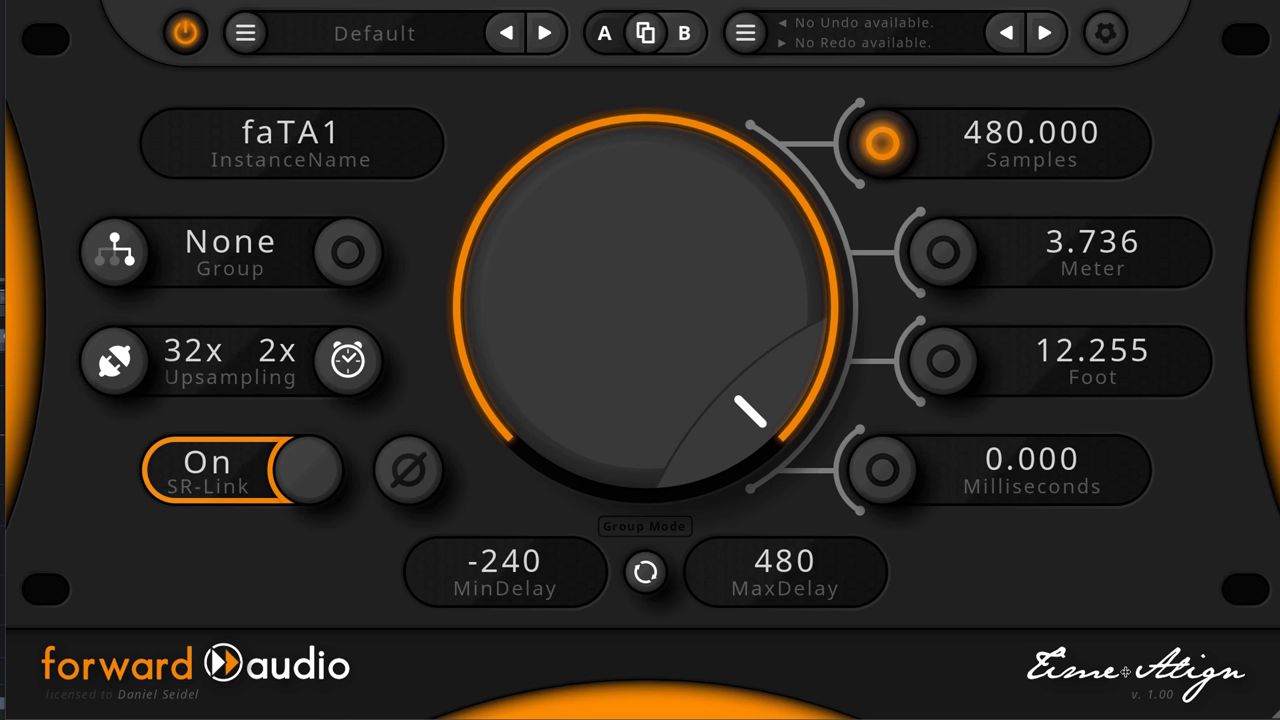
mouse_move(1168, 56)
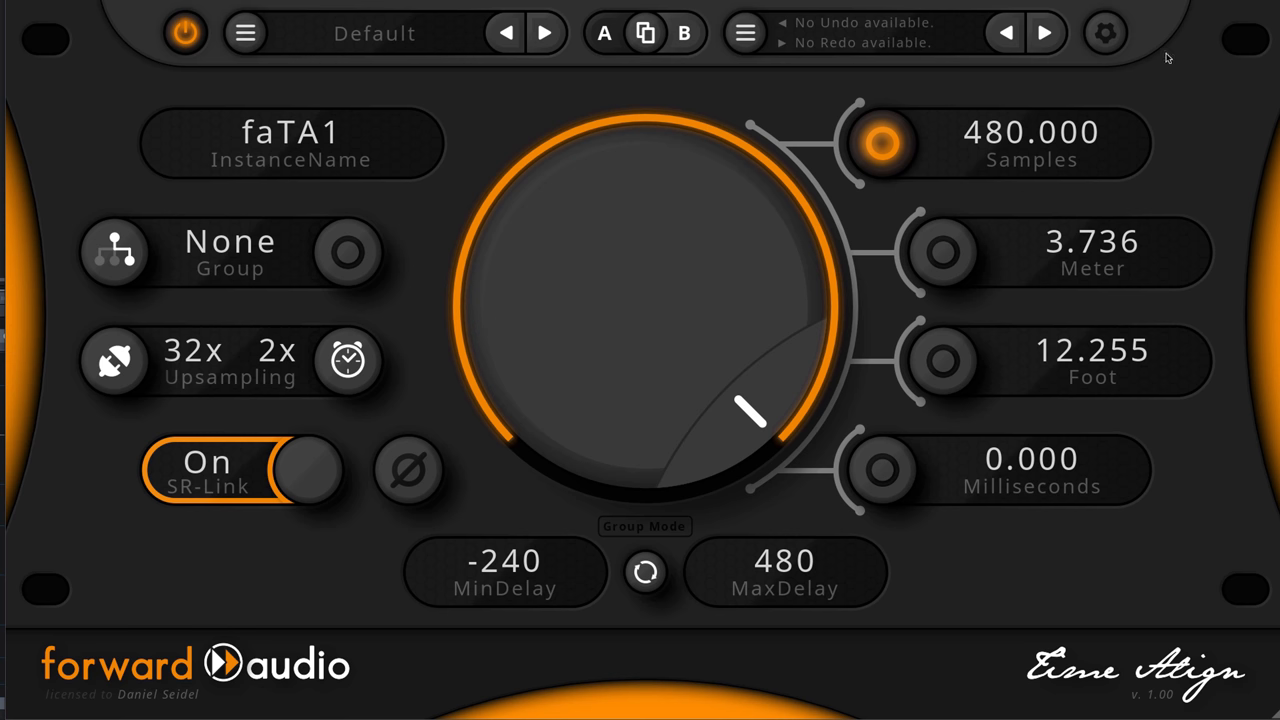
- View the plugin's system information page via the gear icon, then close it
click(1104, 32)
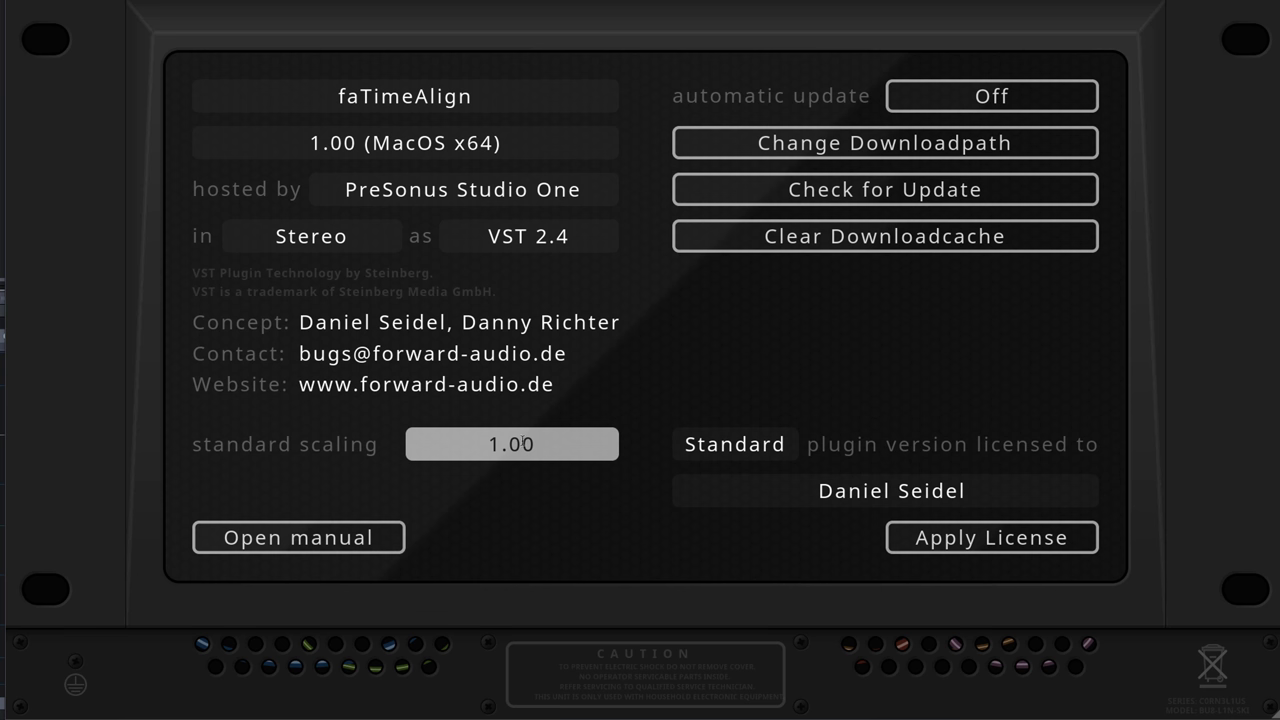
click(512, 444)
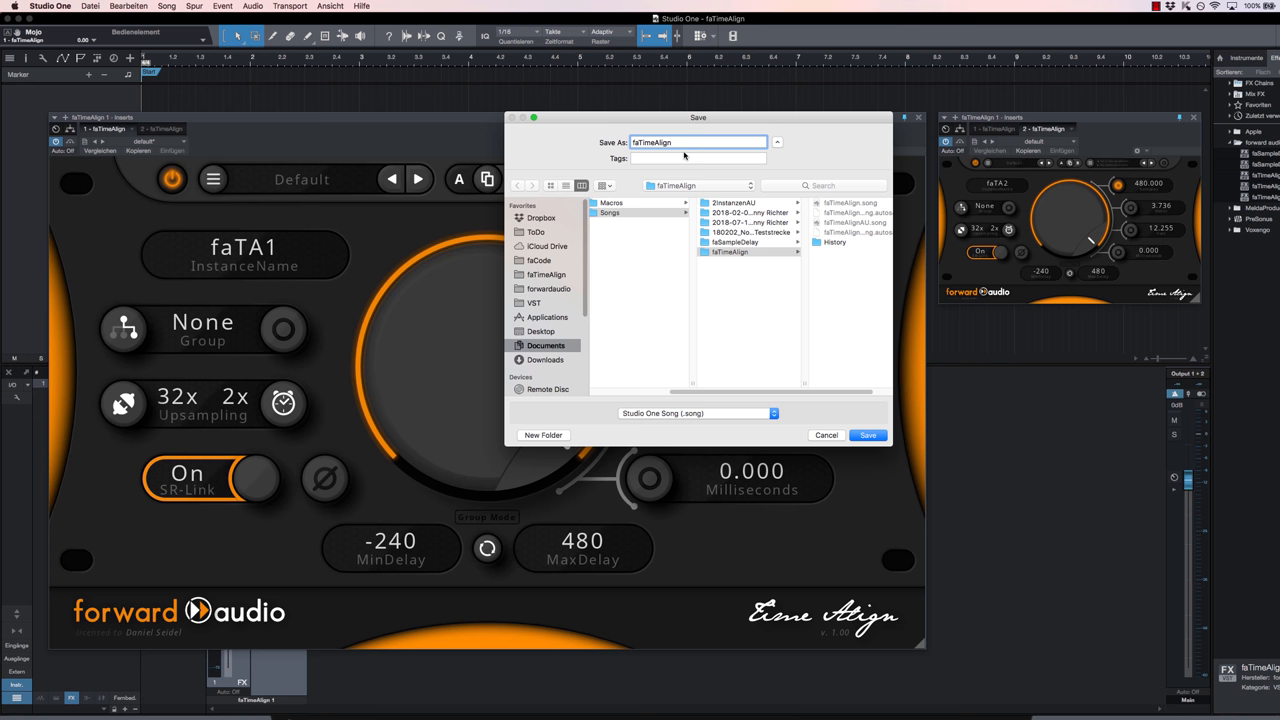
- Save the song with 'WS' appended to its file name
text(WS)
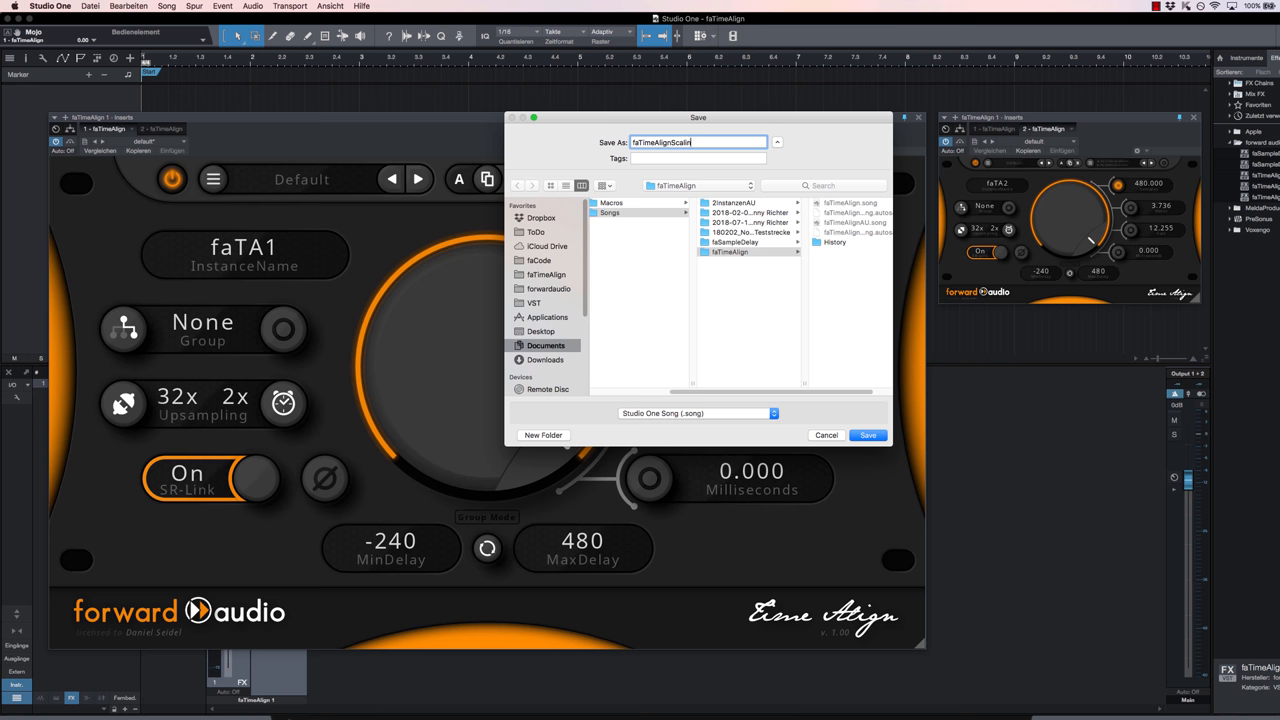
click(866, 436)
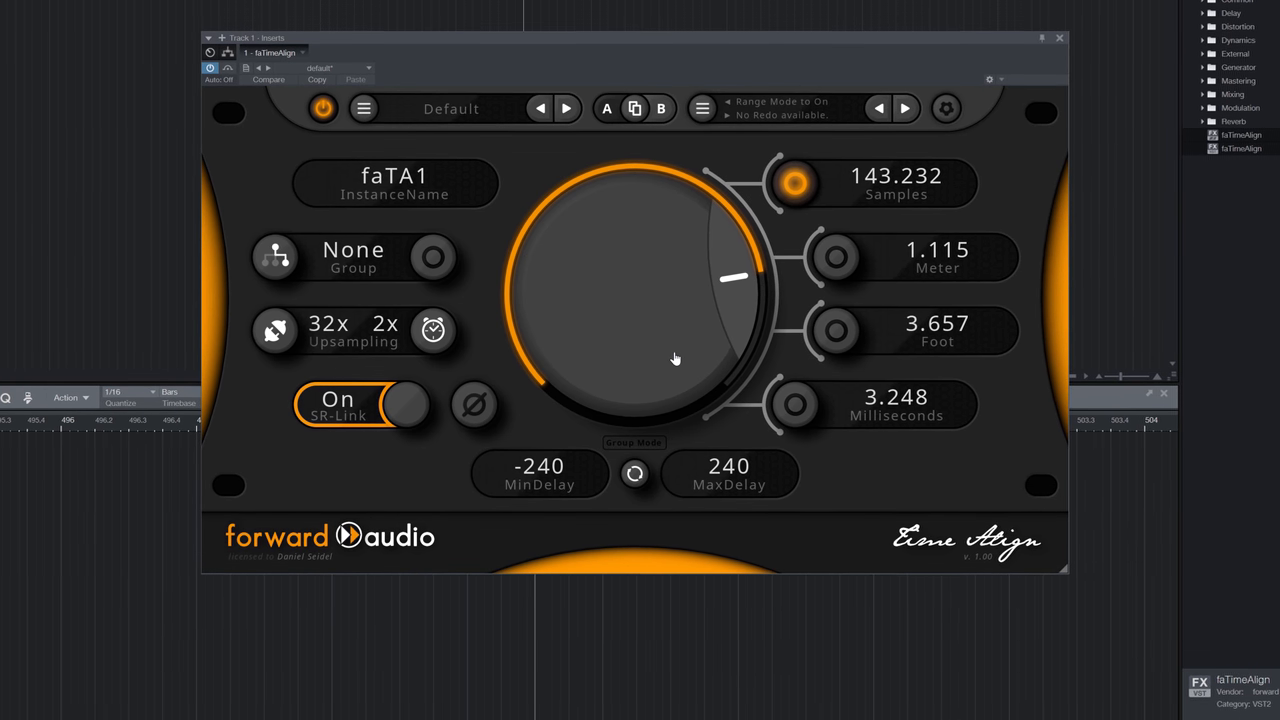
- Sweep the main delay knob coarsely through negative values and back to about 130 samples
drag(676, 358, 672, 384)
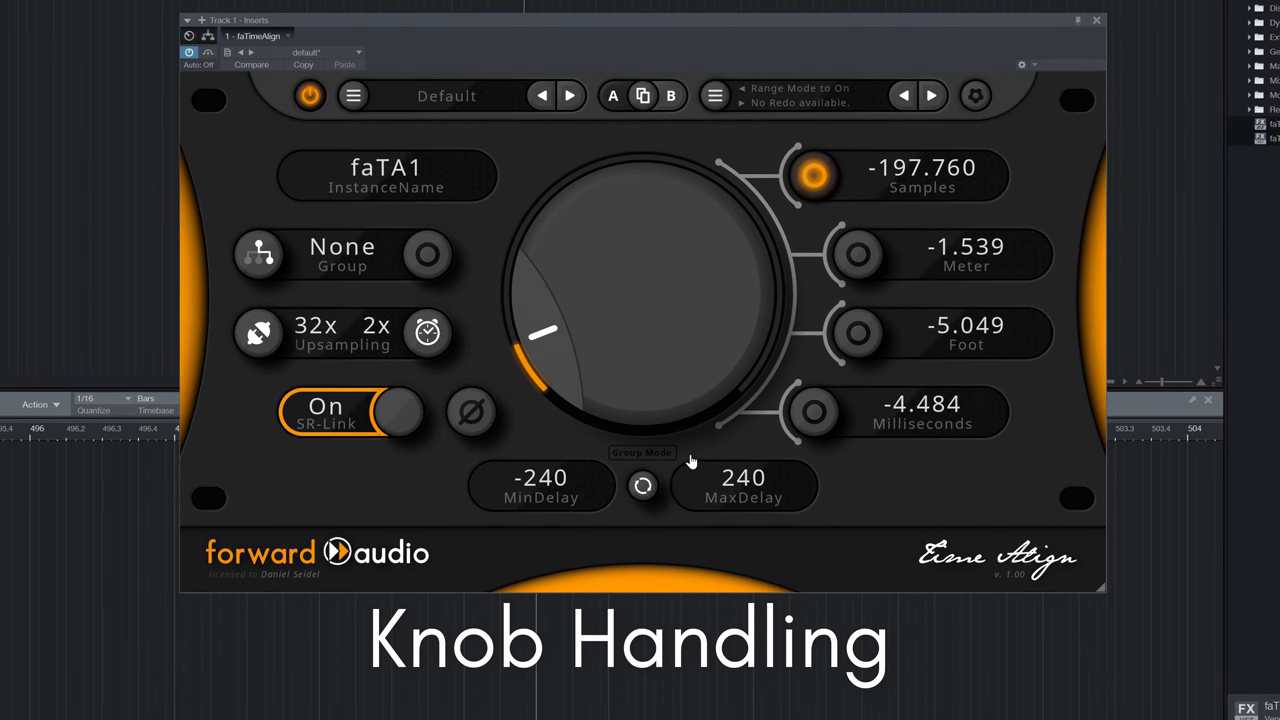
drag(544, 336, 724, 376)
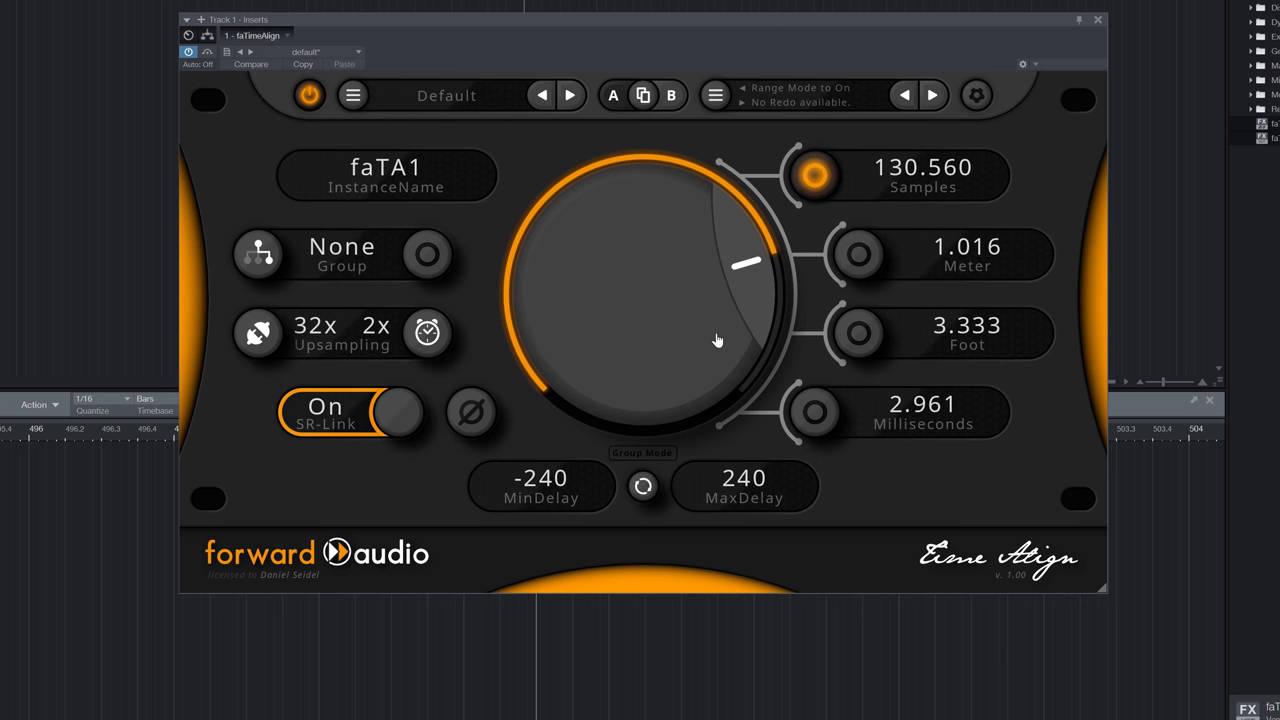
drag(716, 340, 716, 384)
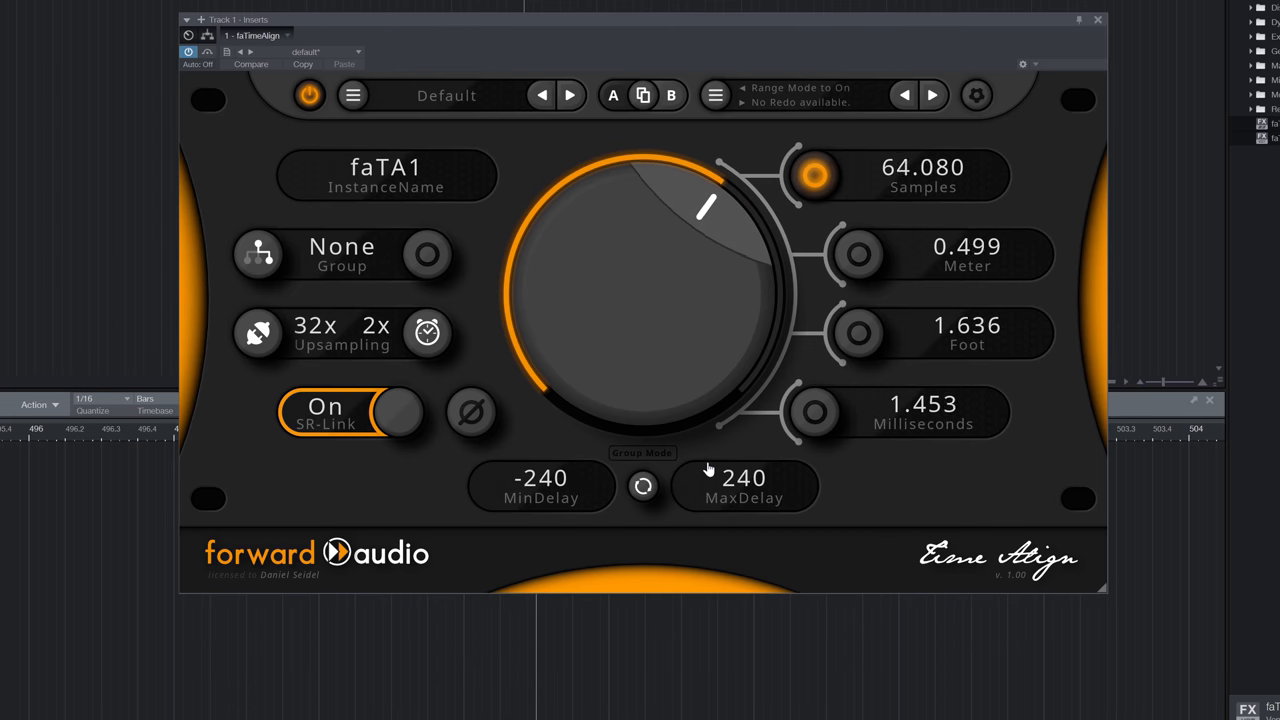
- Refine the delay with fine and ultra-fine knob modes from about 64 to roughly 82.992 samples
drag(710, 468, 710, 444)
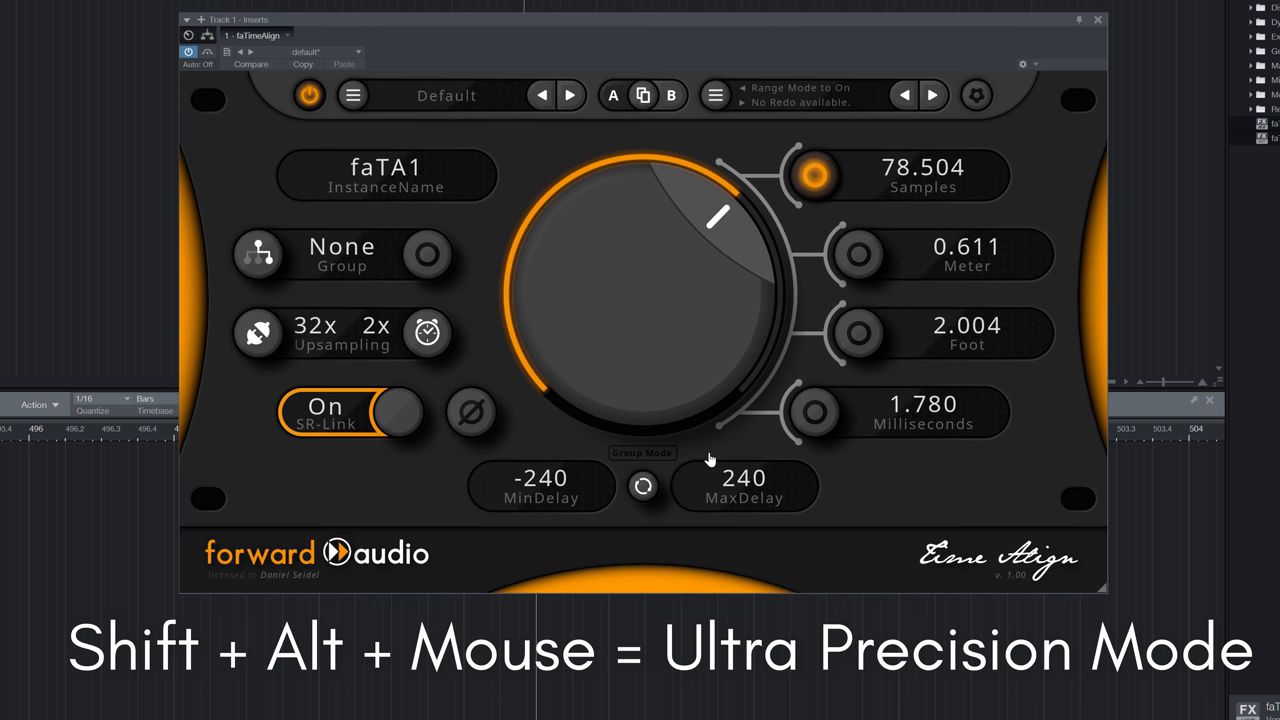
drag(710, 460, 704, 540)
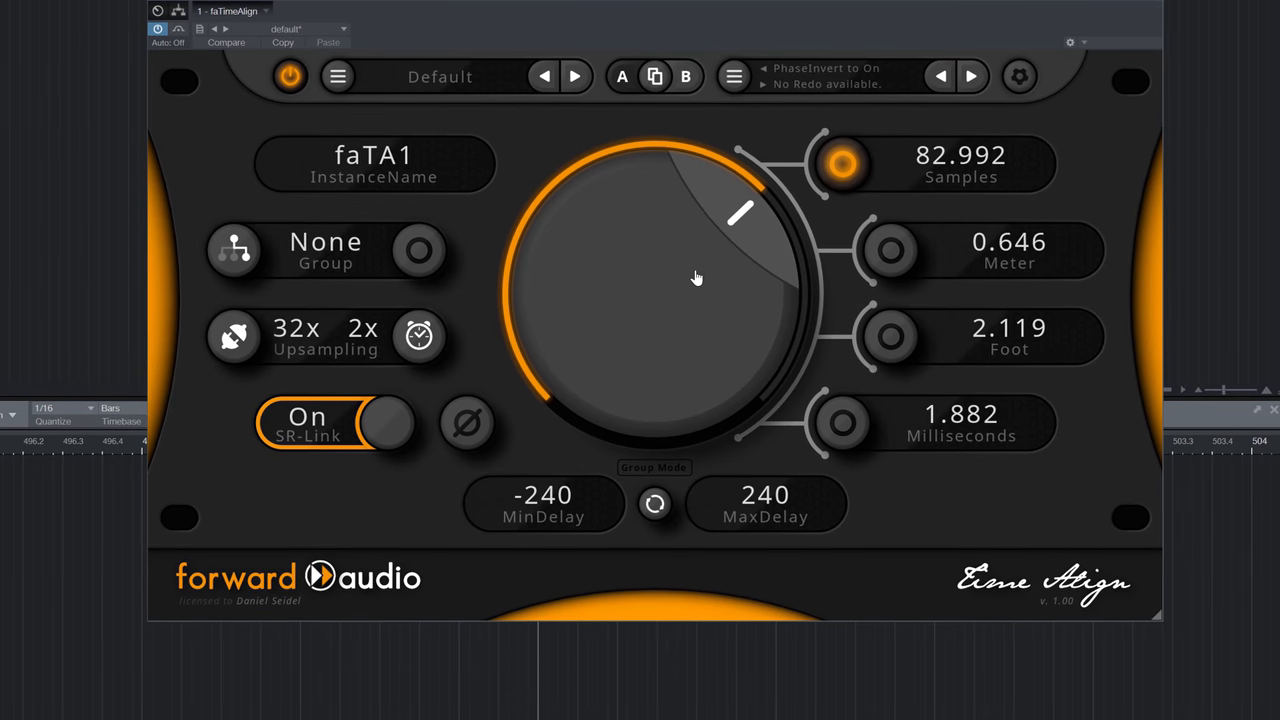
drag(696, 276, 696, 300)
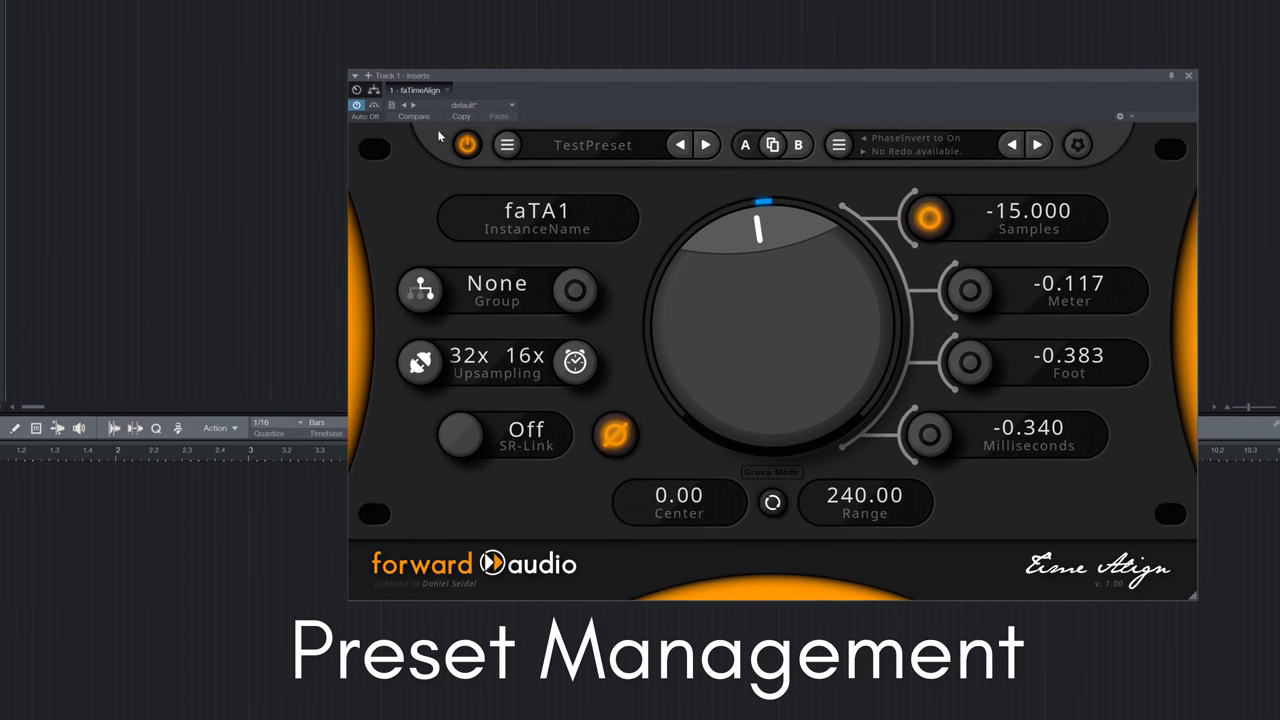
- Set the delay to 240 samples and save the settings as the plugin's default preset
click(506, 144)
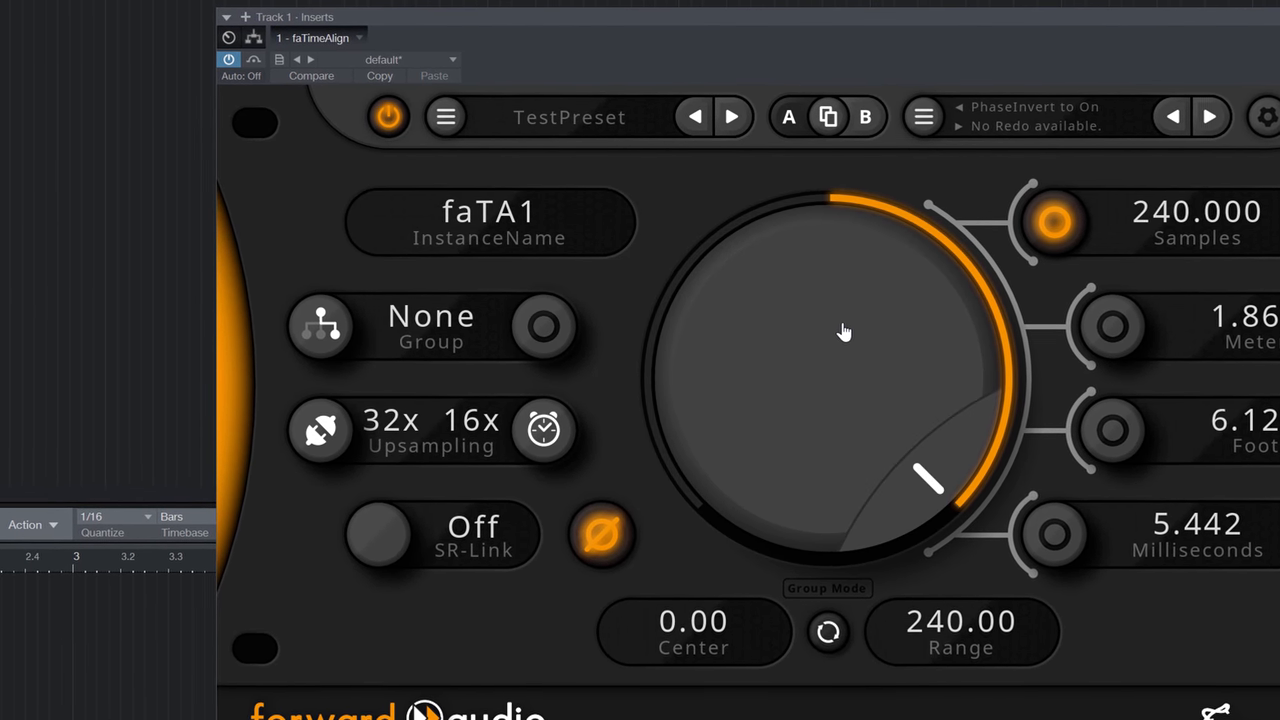
click(444, 116)
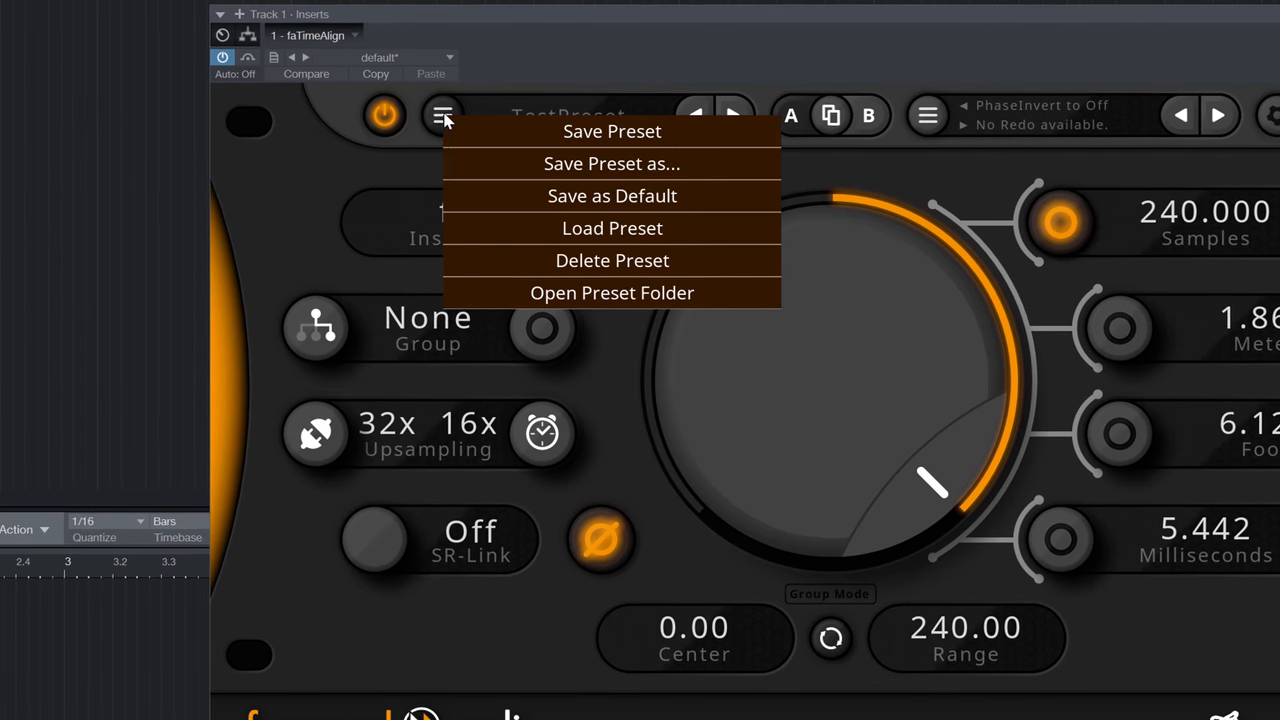
mouse_move(612, 196)
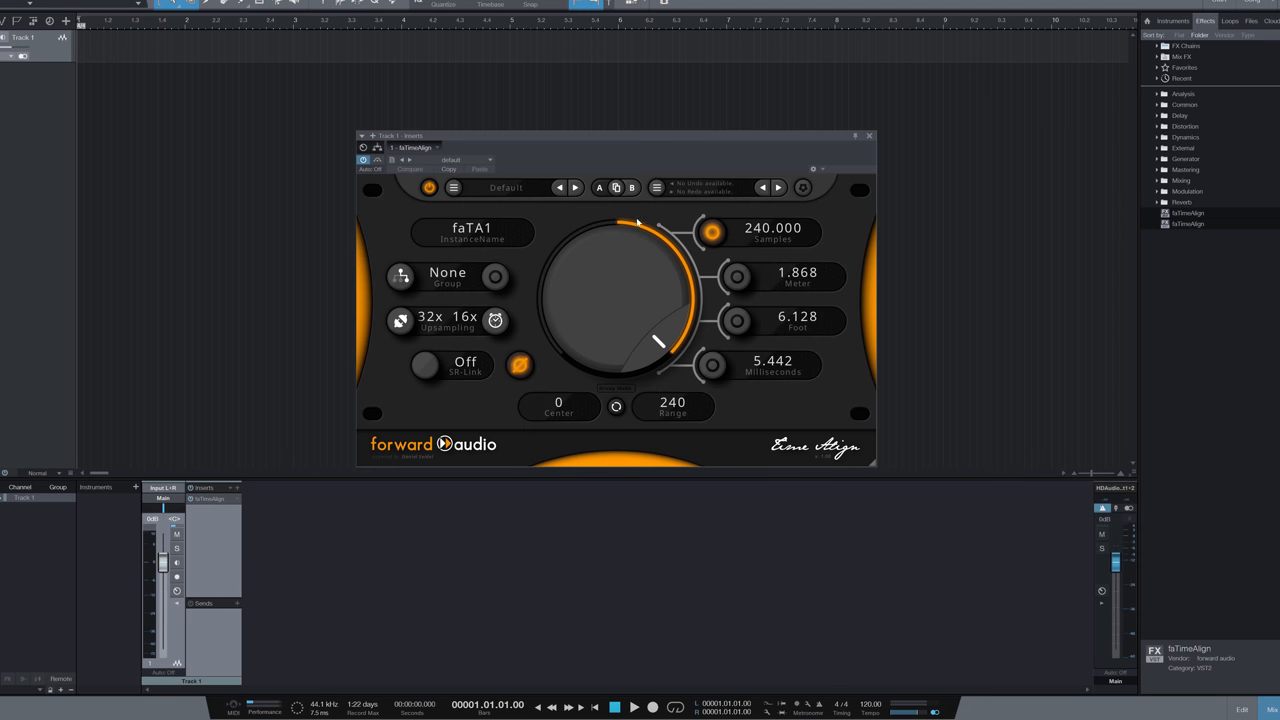
- Reload the faTimeAlign insert so it opens with 0 samples delay and a ±240 range
click(600, 188)
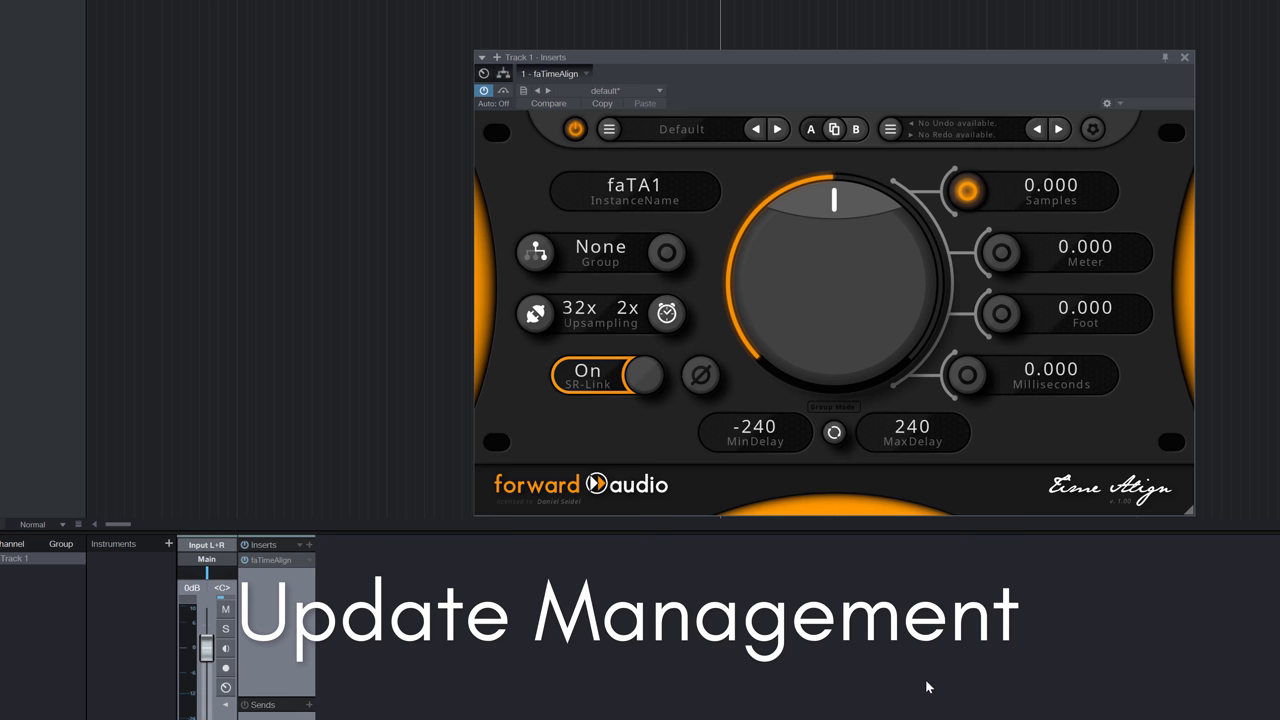
mouse_move(984, 670)
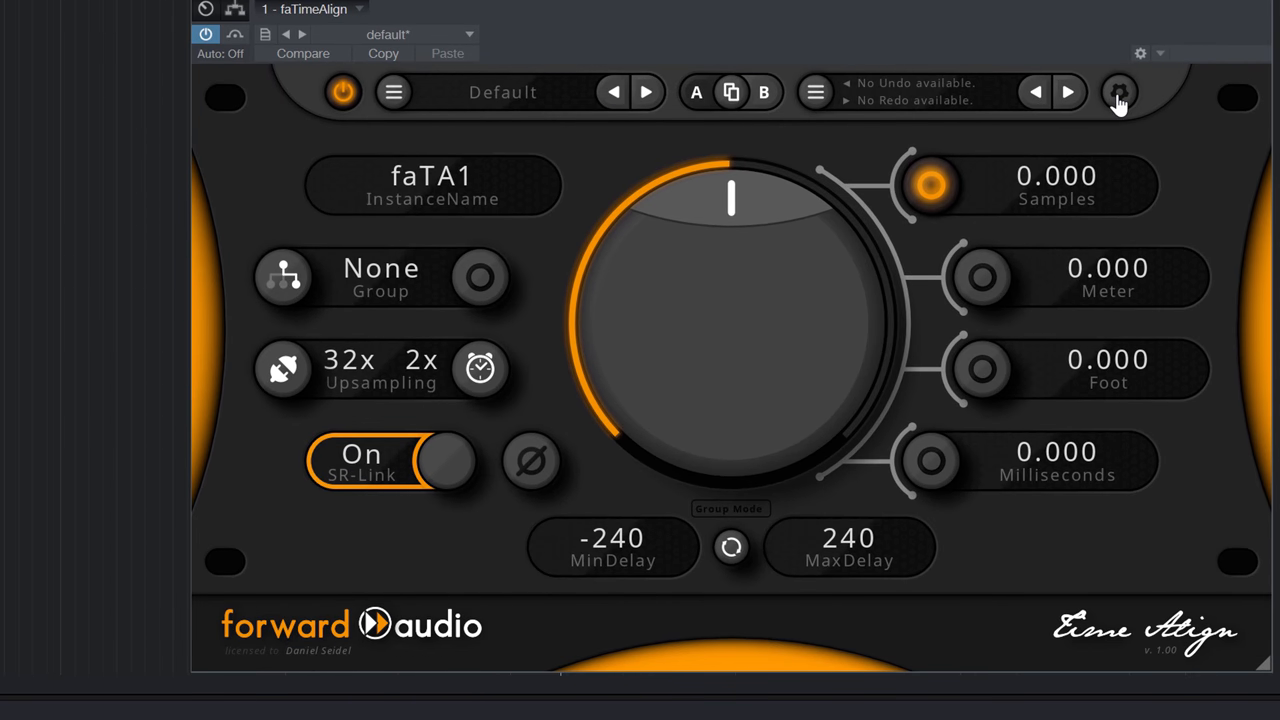
- Run Check for Update on the system page, which reports no updates available
click(1118, 92)
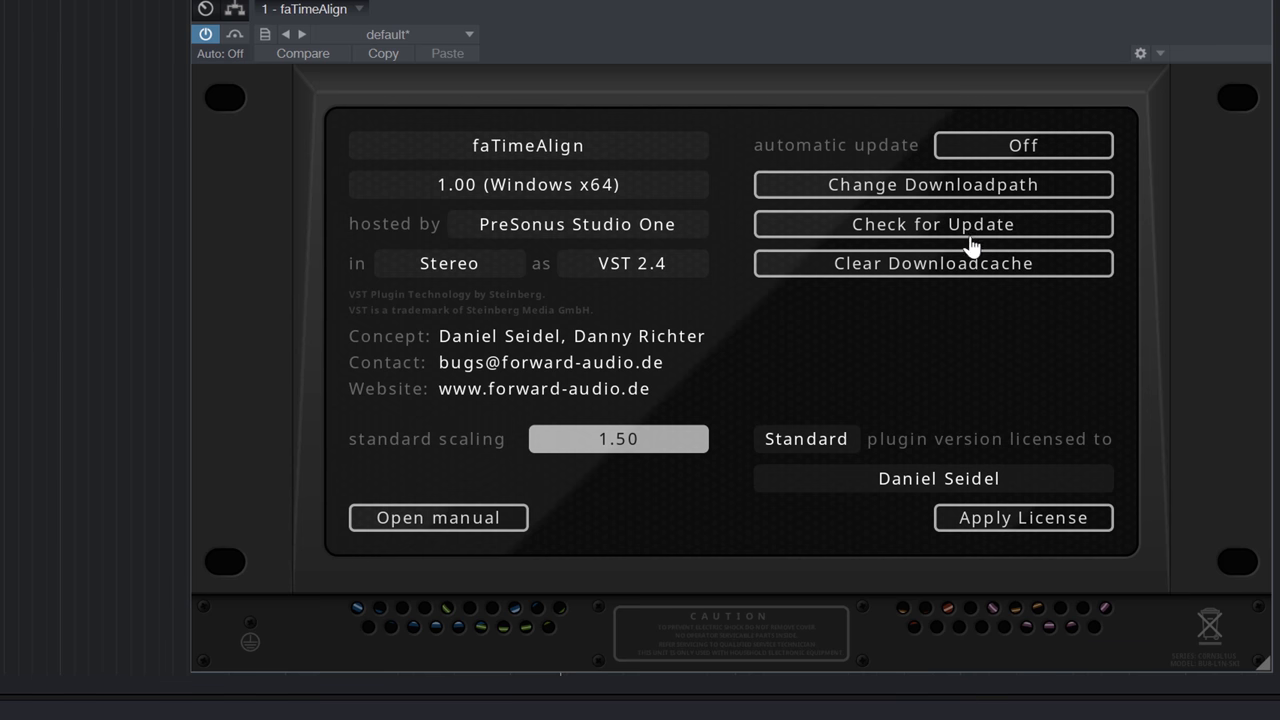
click(932, 224)
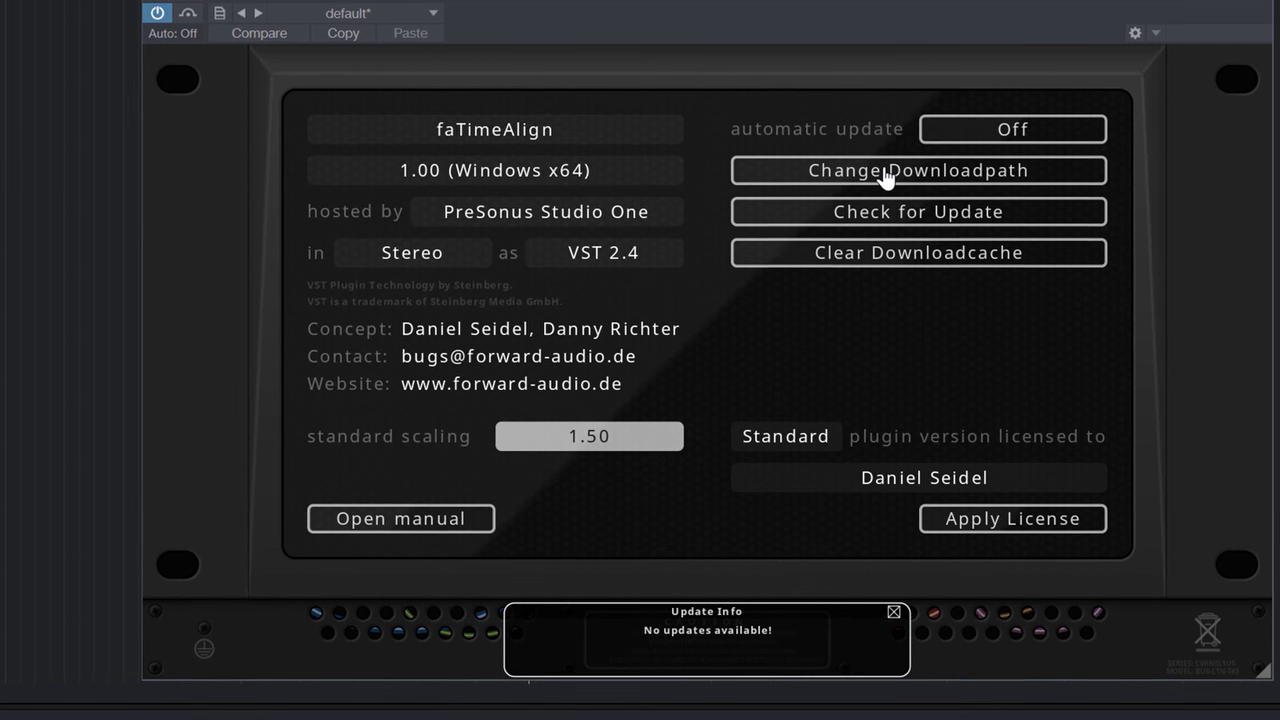
- Keep the existing download folder and switch automatic updates to On
click(916, 170)
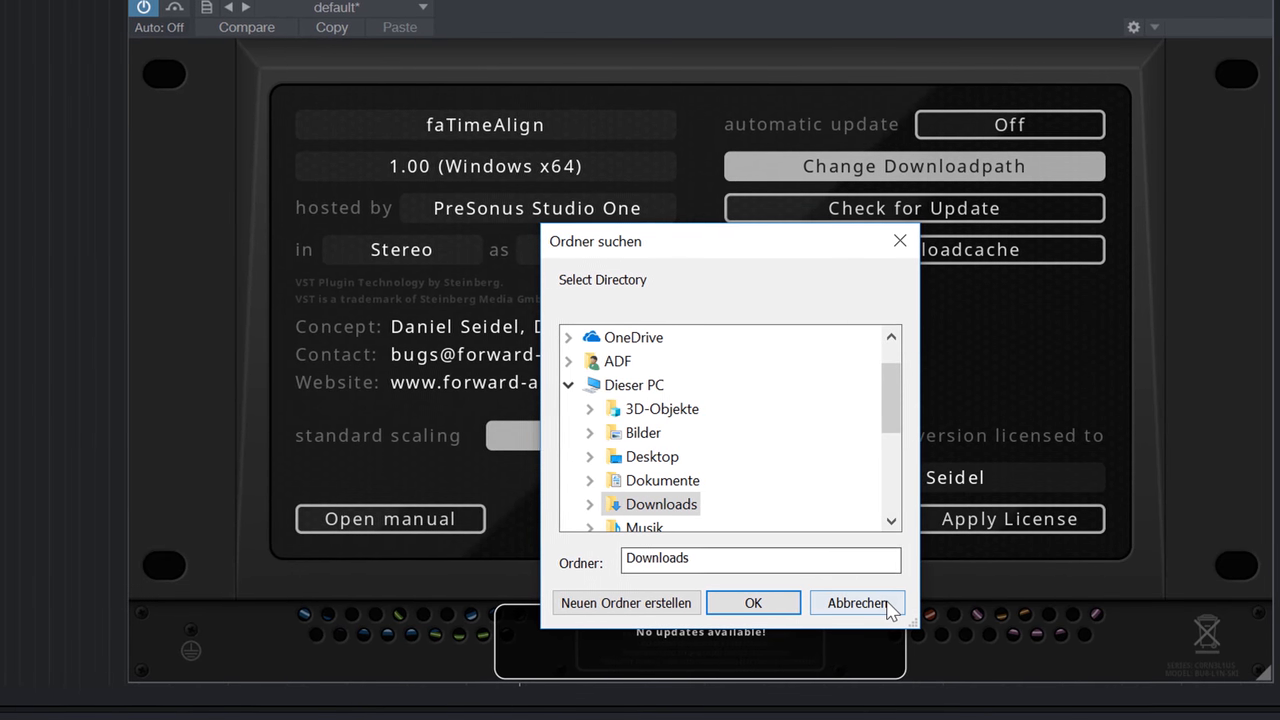
click(856, 602)
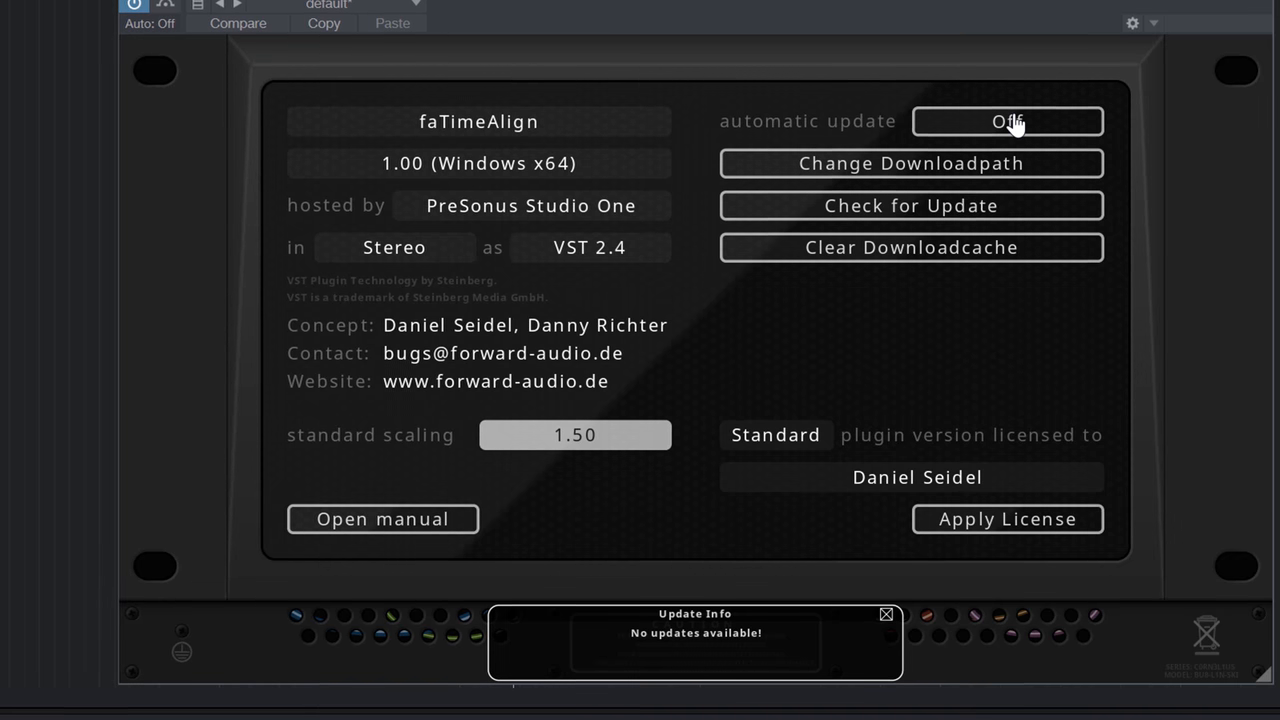
click(1008, 120)
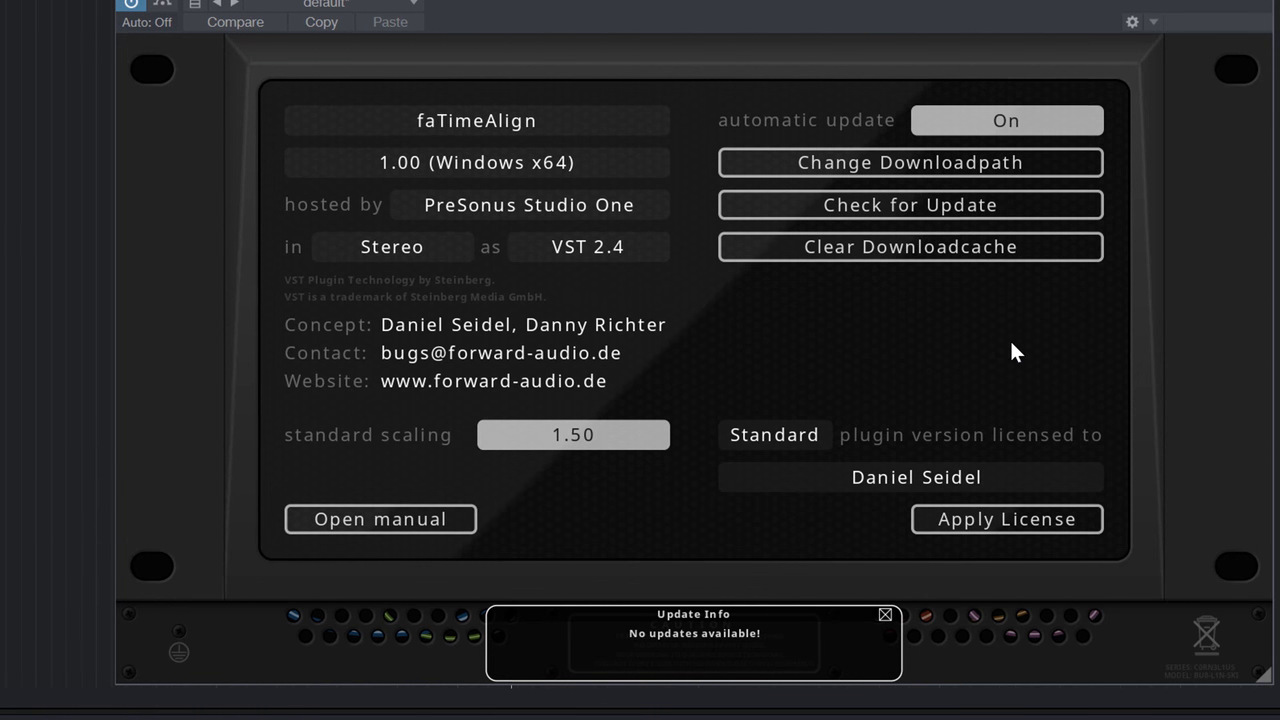